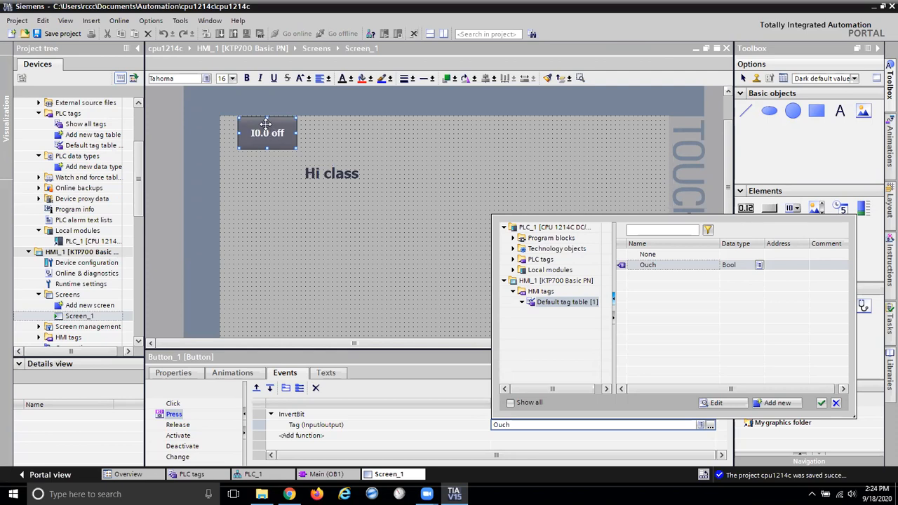
mouse_move(270, 307)
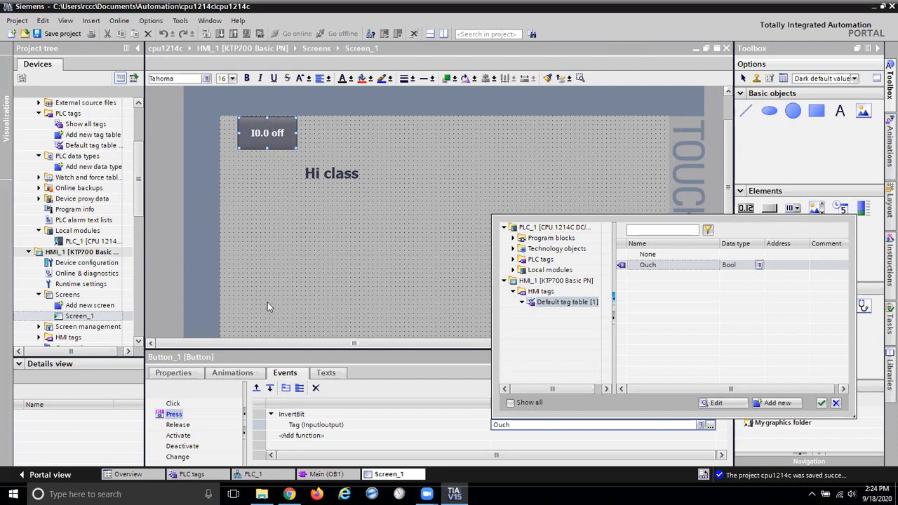
mouse_move(319, 427)
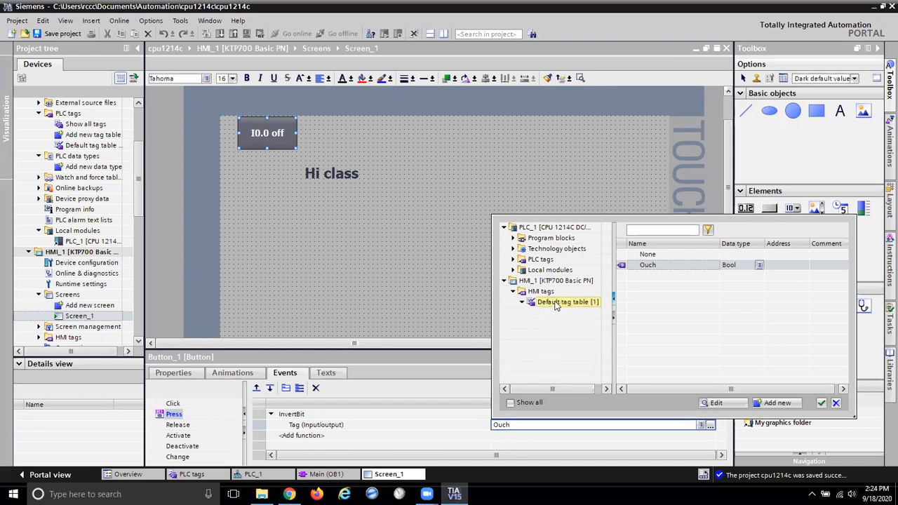
Show the HMI default tag table, then expand the PLC_1 tag folders in the tag picker.
left_click(556, 280)
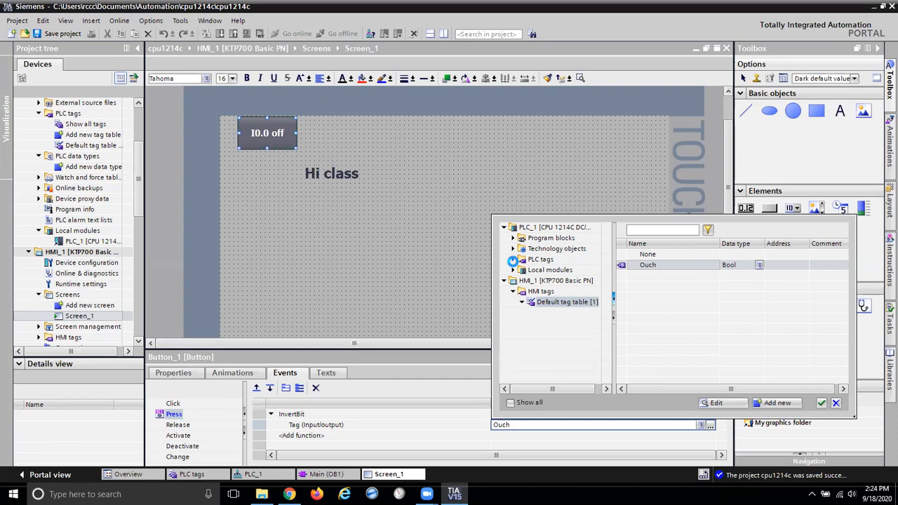
left_click(513, 259)
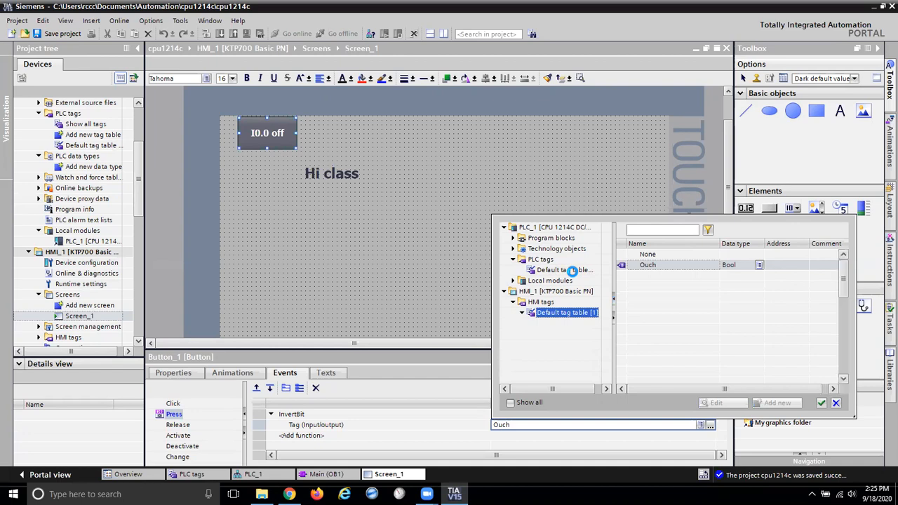
Open the PLC default tag table and choose Input 0 as the InvertBit tag.
left_click(563, 270)
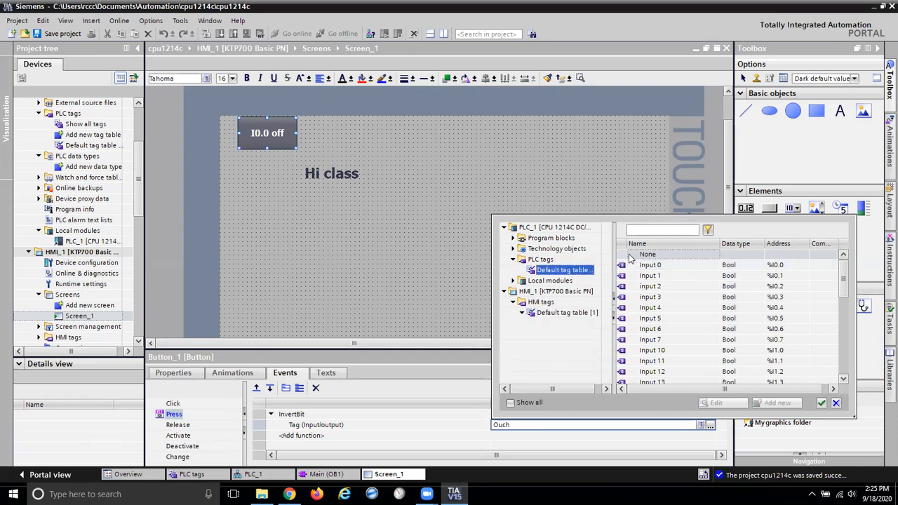
left_click(650, 265)
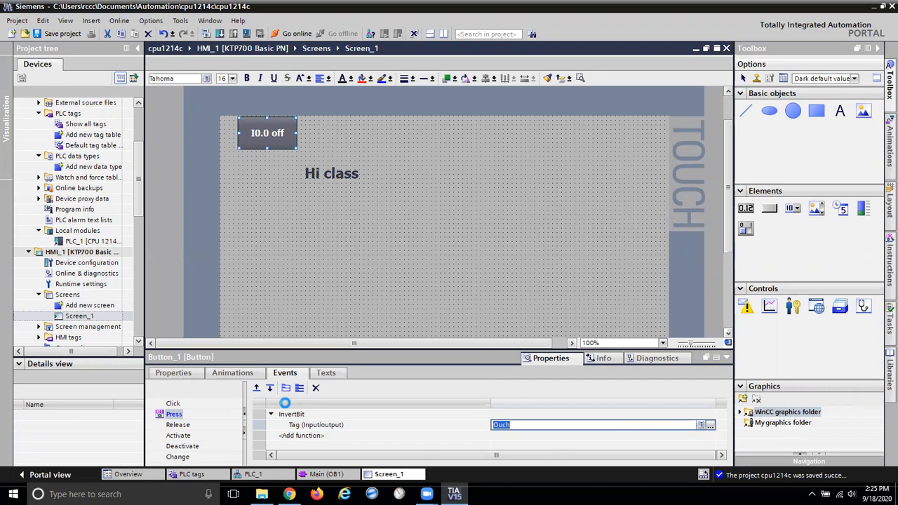
mouse_move(295, 413)
type("Input 0")
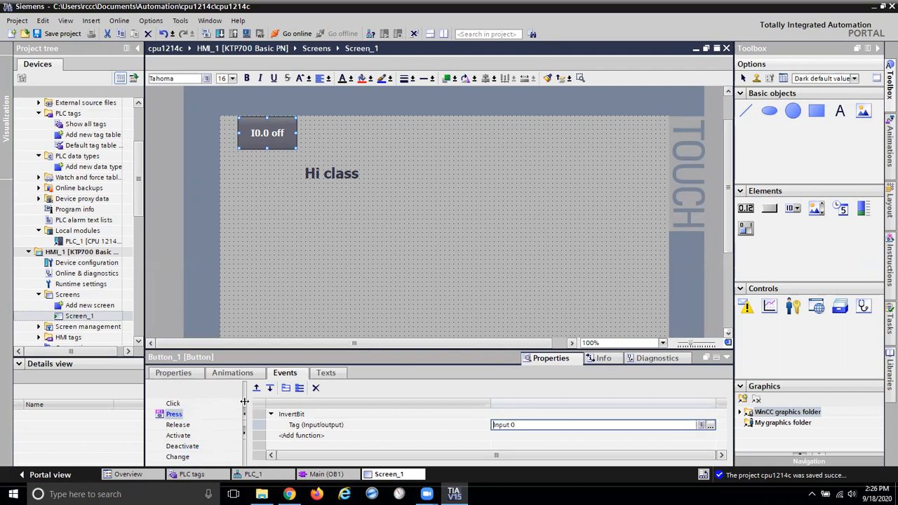
mouse_move(353, 451)
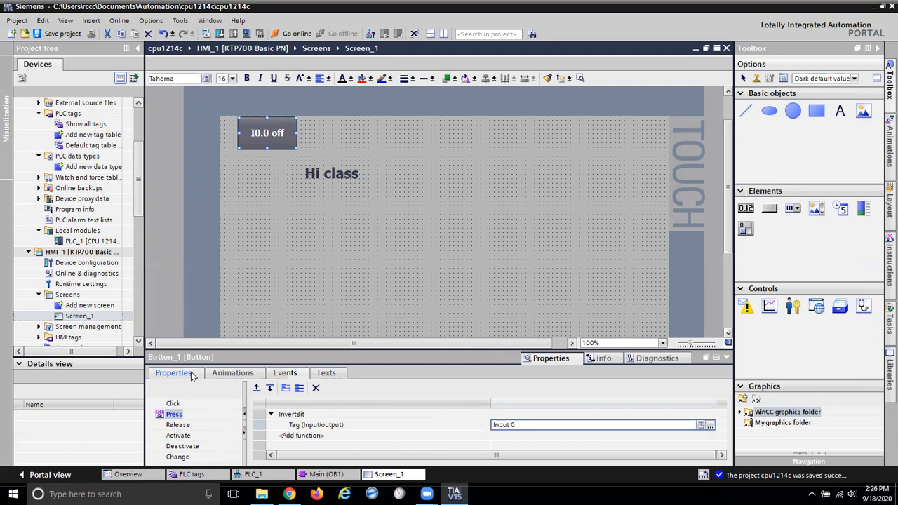
Edit the button's pressed and not-pressed texts in General properties to read I0.0.
left_click(173, 372)
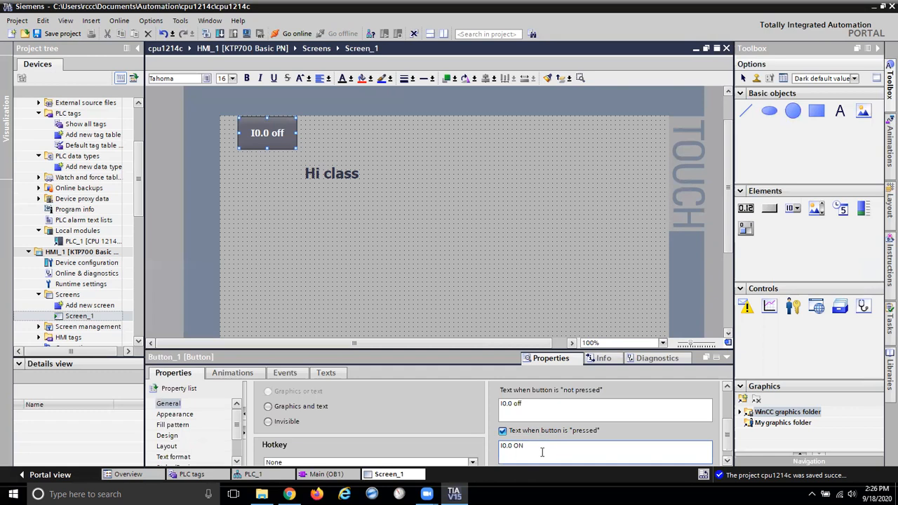
left_click(603, 404)
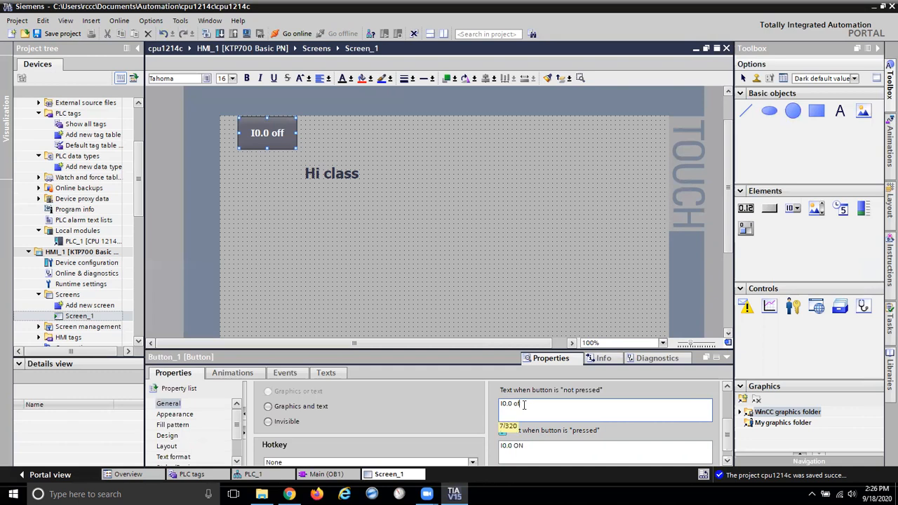
key("Backspace")
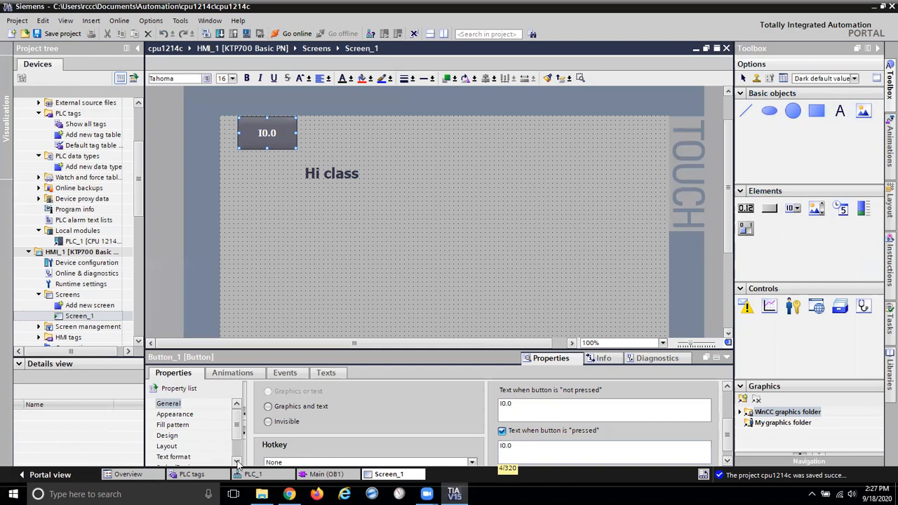
Open the button's Appearance properties and display its Fill pattern, a vertical gradient.
scroll("down", 3)
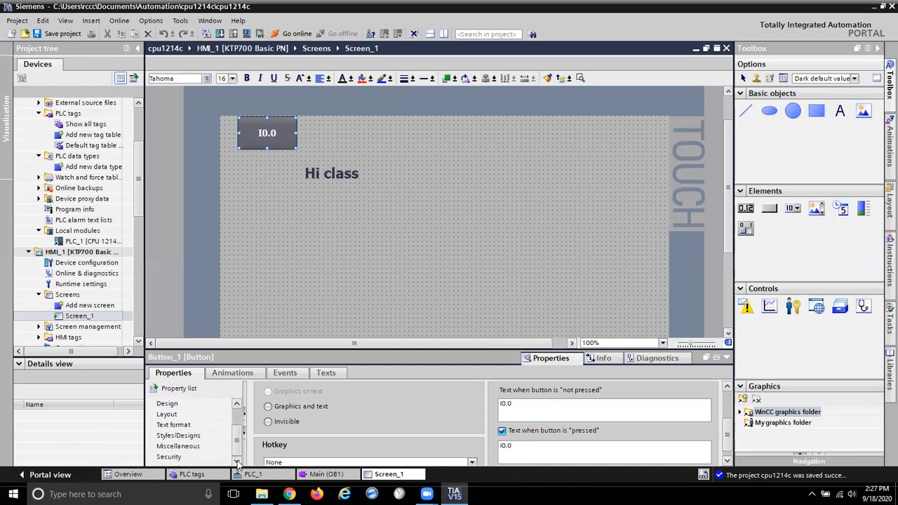
scroll("up", 3)
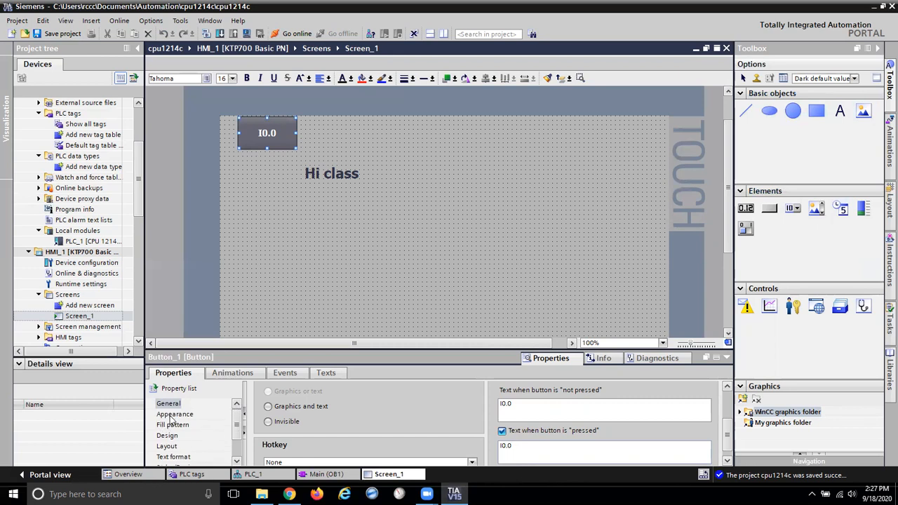
left_click(175, 414)
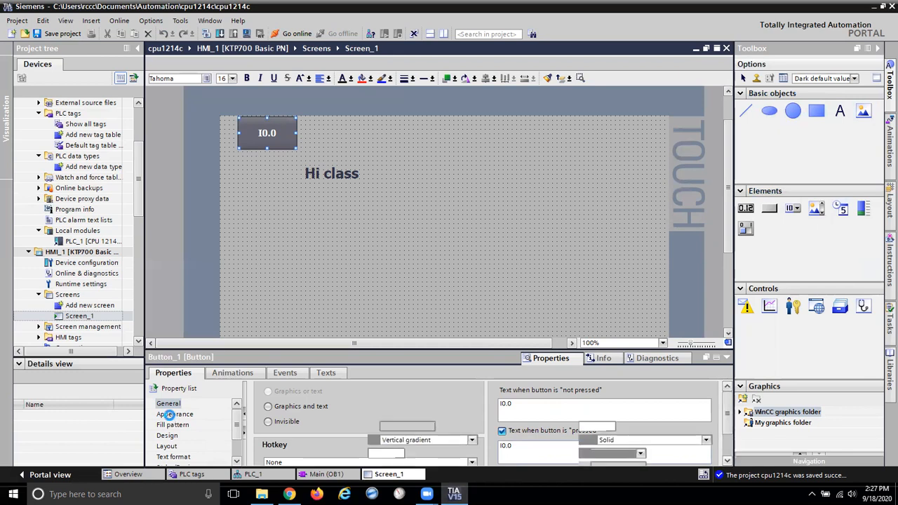
left_click(174, 414)
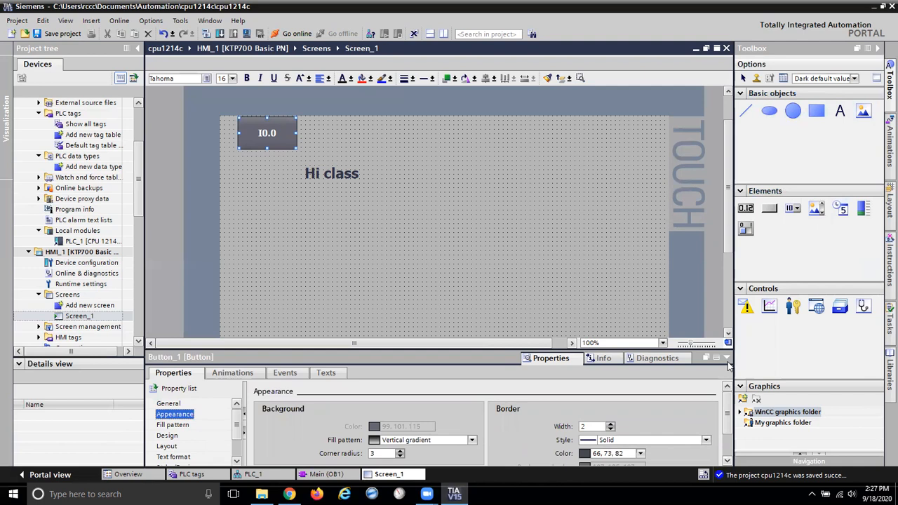
scroll("down", 3)
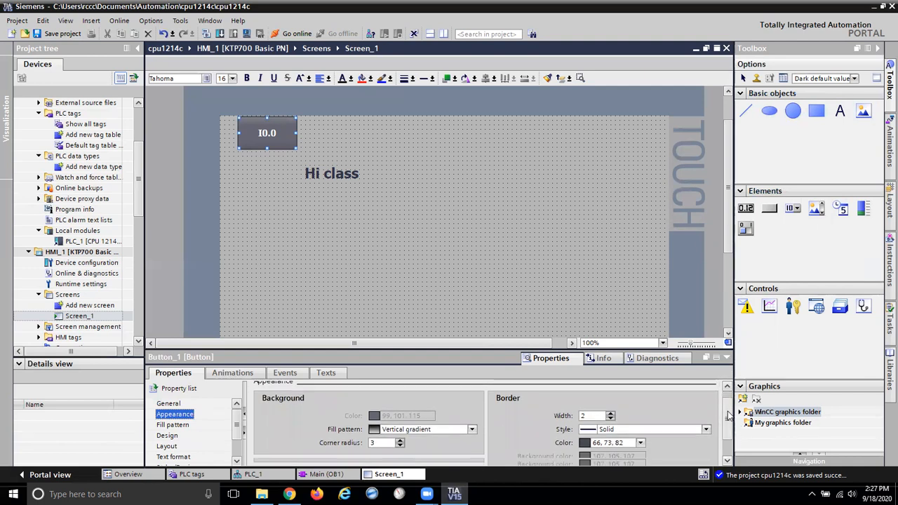
scroll("down", 3)
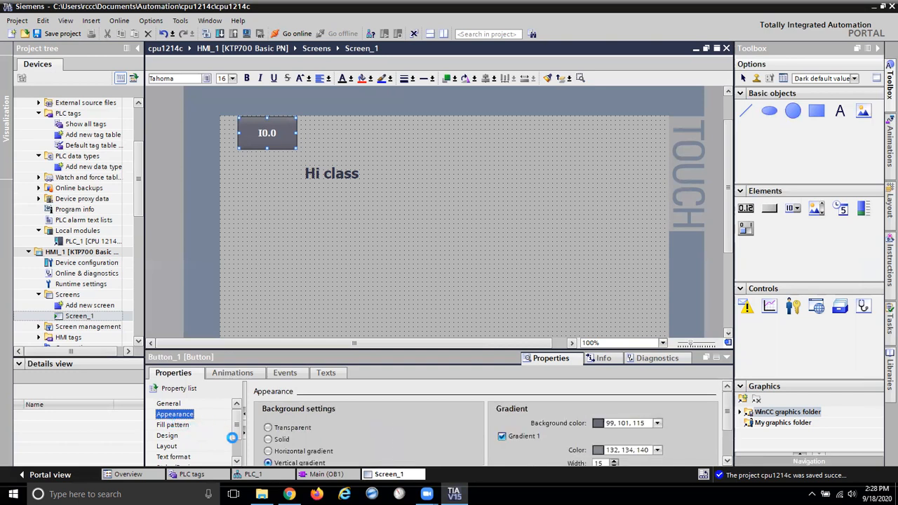
left_click(173, 424)
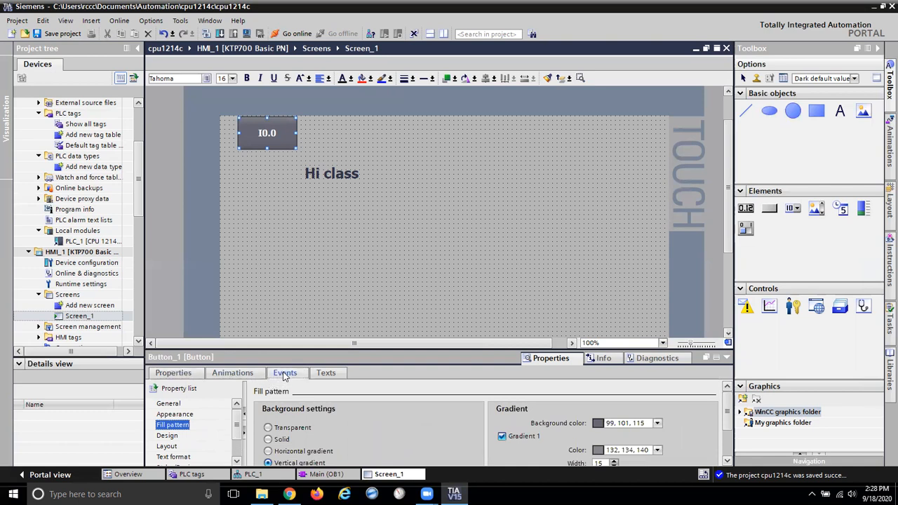
Return to the Events tab to review the Press event's InvertBit on Input 0.
left_click(284, 372)
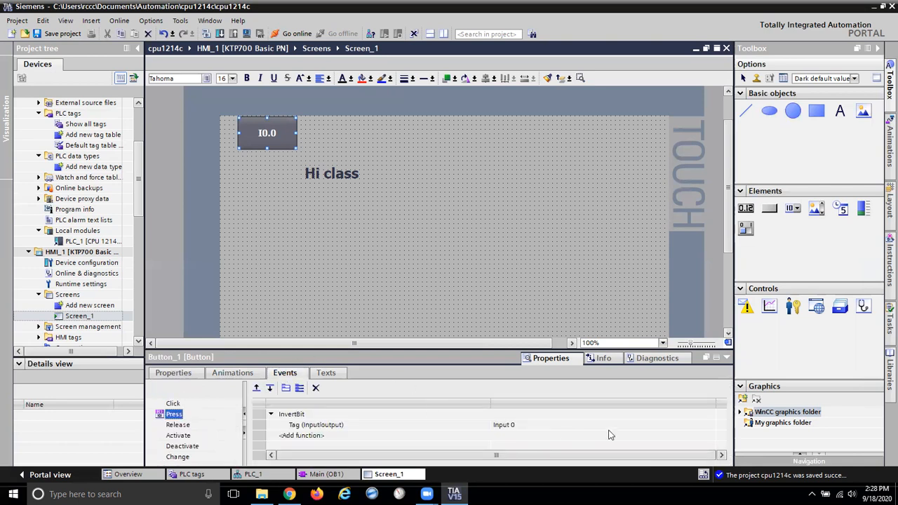
mouse_move(660, 450)
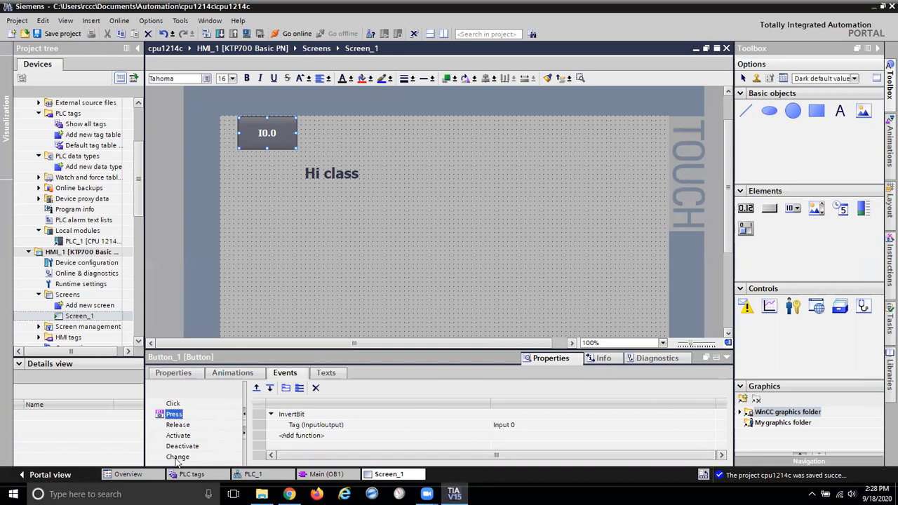
mouse_move(396, 435)
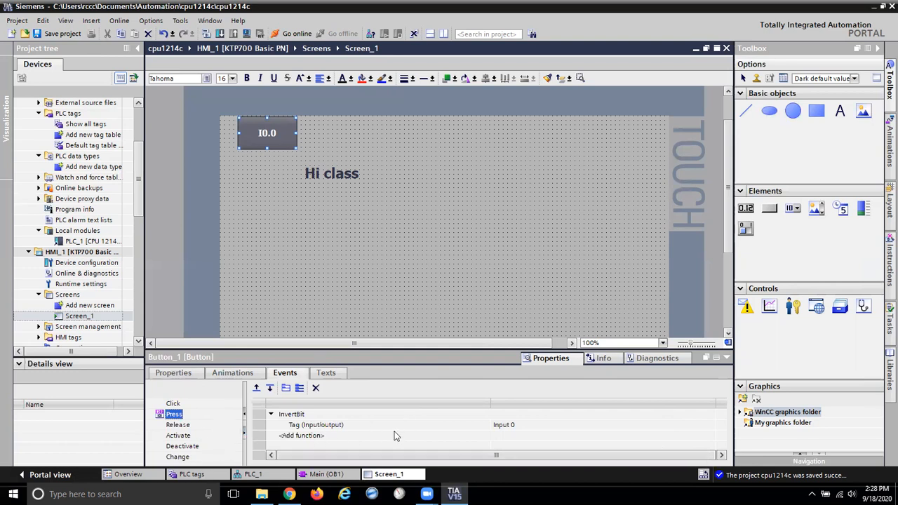
mouse_move(669, 442)
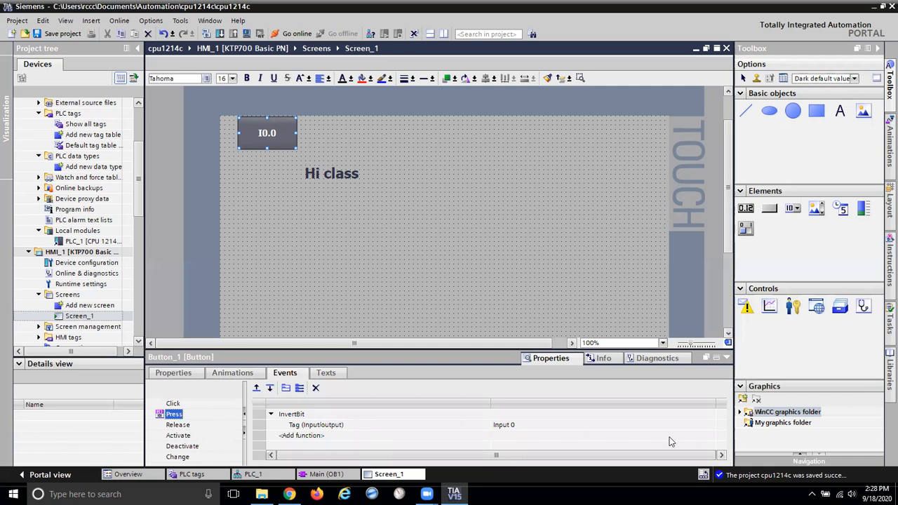
mouse_move(454, 406)
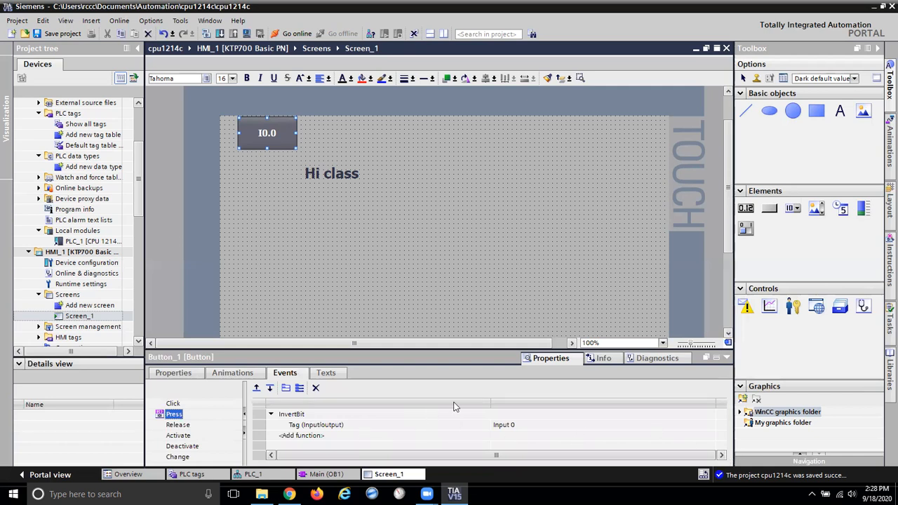
mouse_move(253, 409)
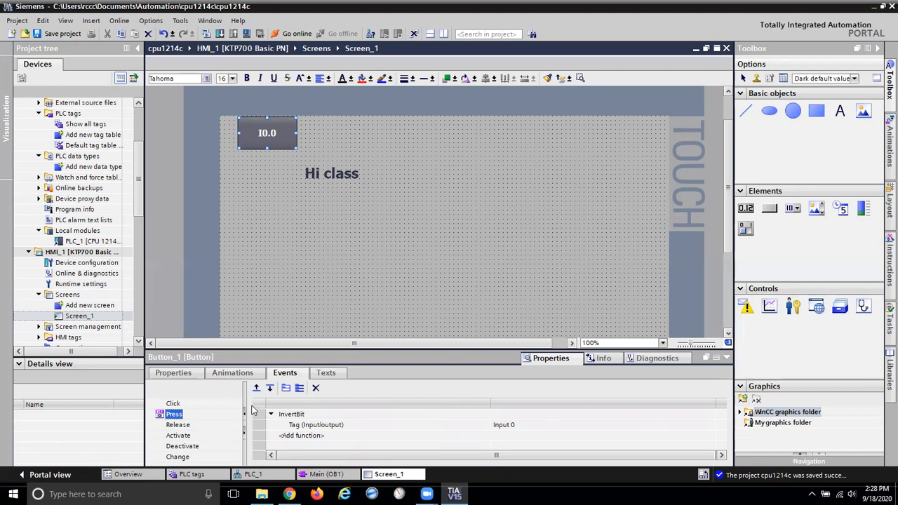
mouse_move(299, 334)
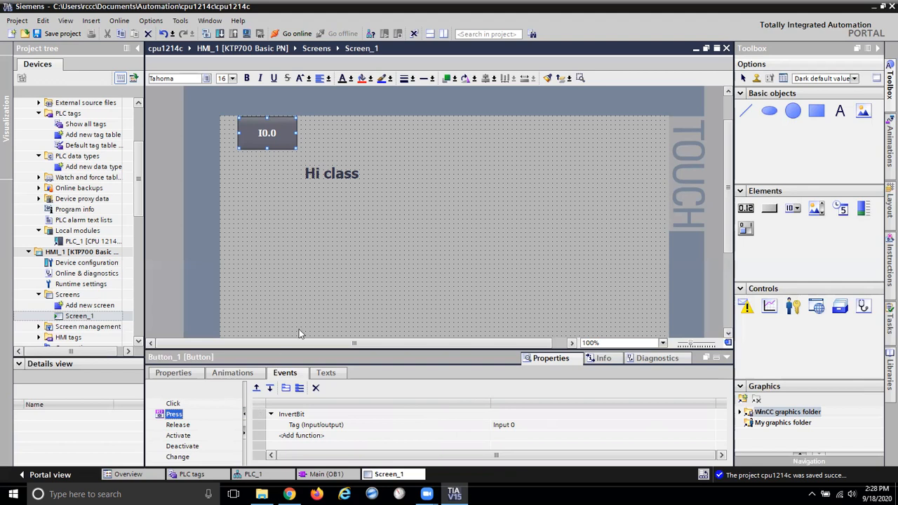
mouse_move(537, 27)
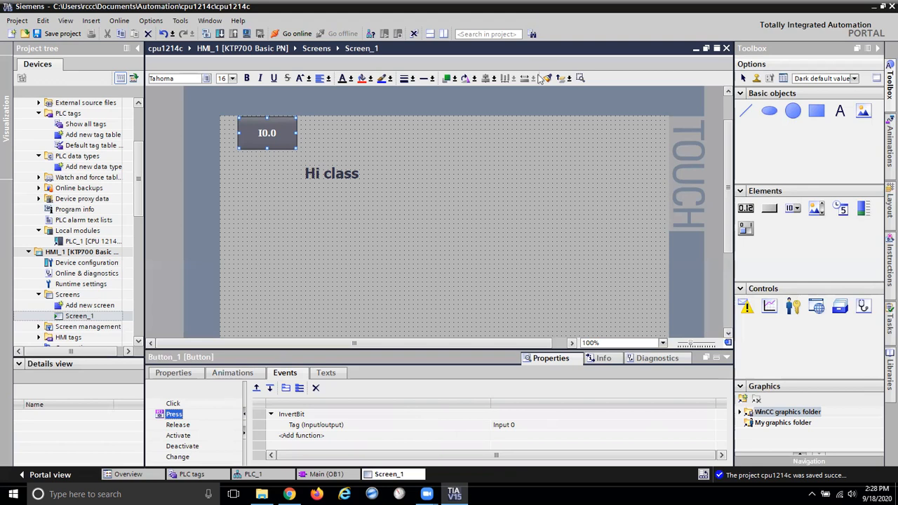
mouse_move(544, 26)
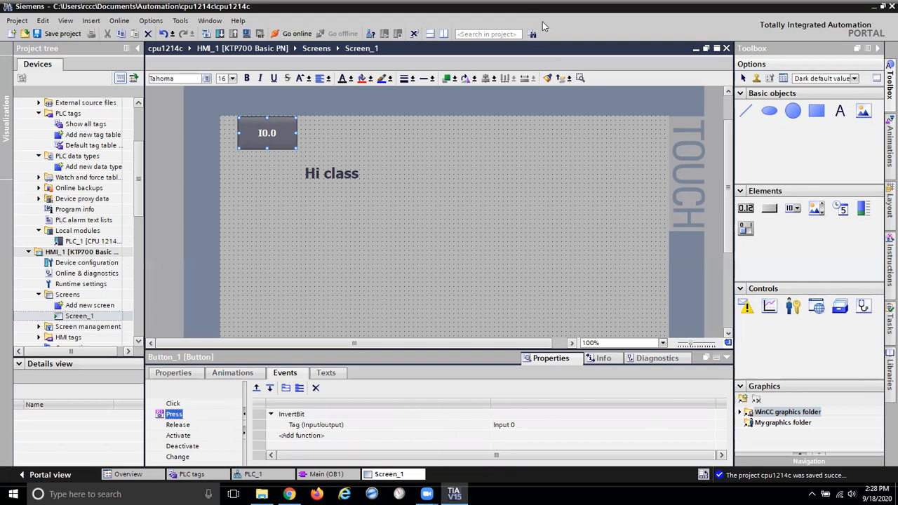
mouse_move(551, 38)
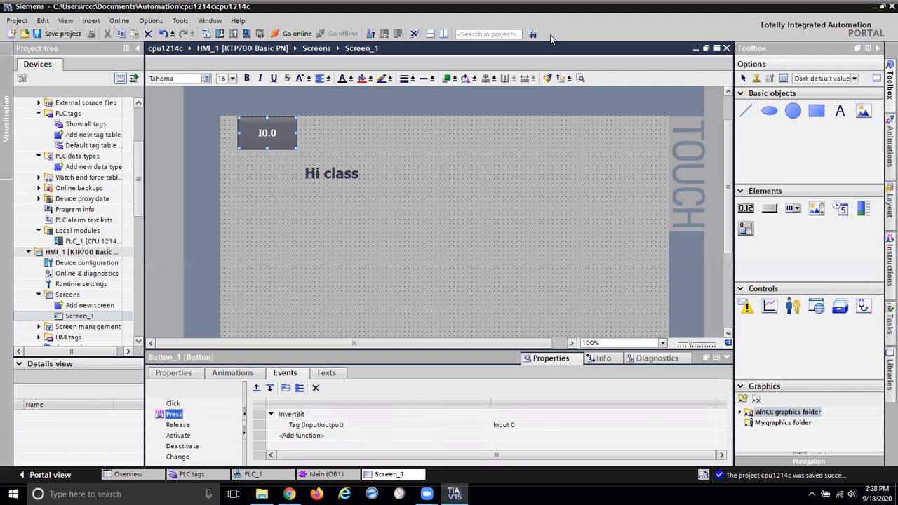
mouse_move(521, 137)
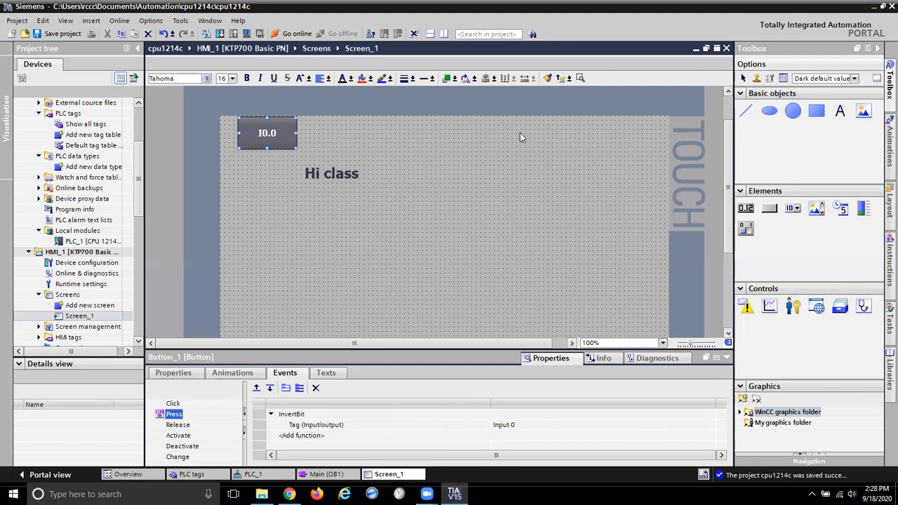